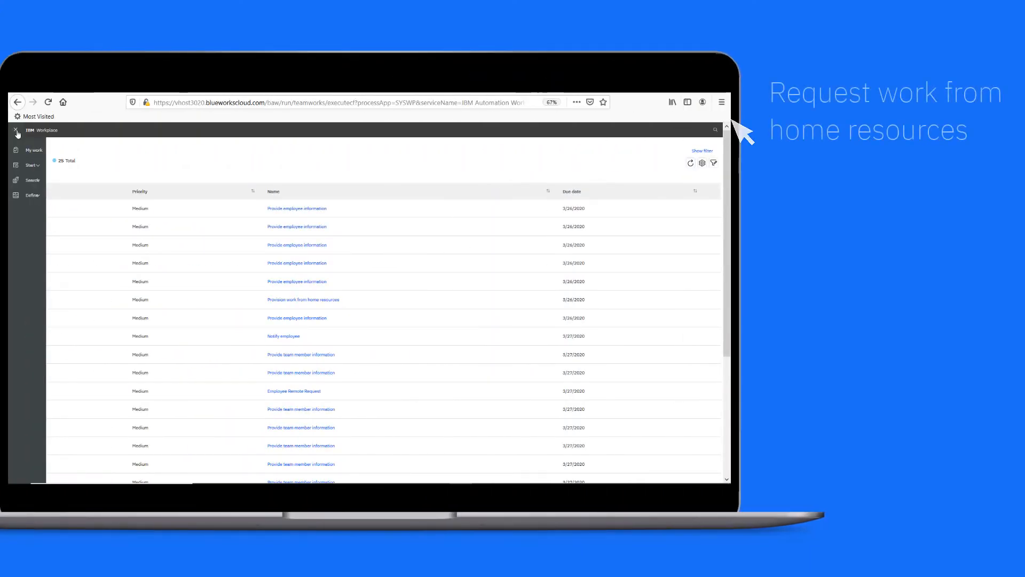
Complete the team member information task with the comment 'Please provision'
{"action": "left_click", "coordinate": [31, 165]}
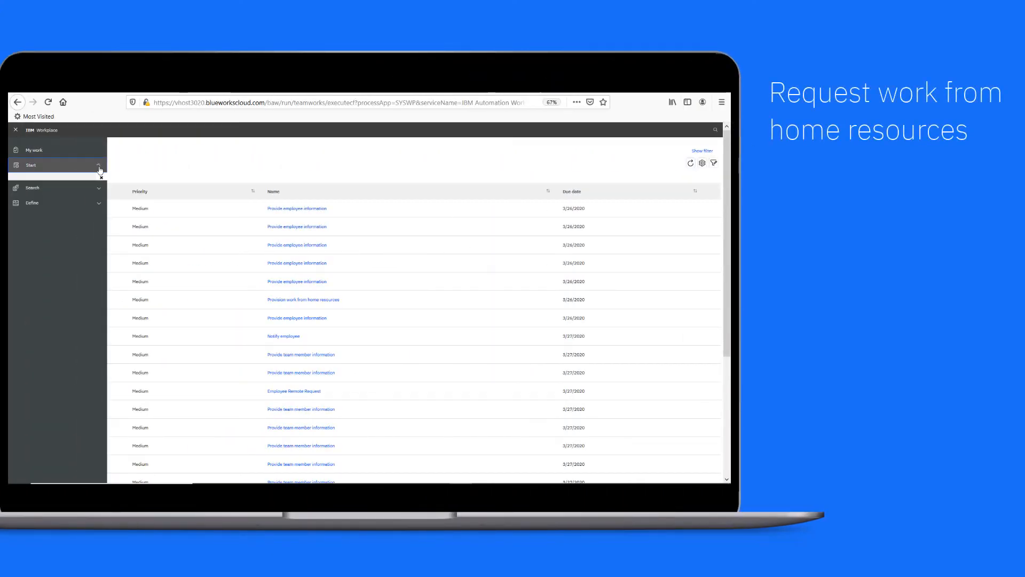
{"action": "left_click", "coordinate": [300, 353]}
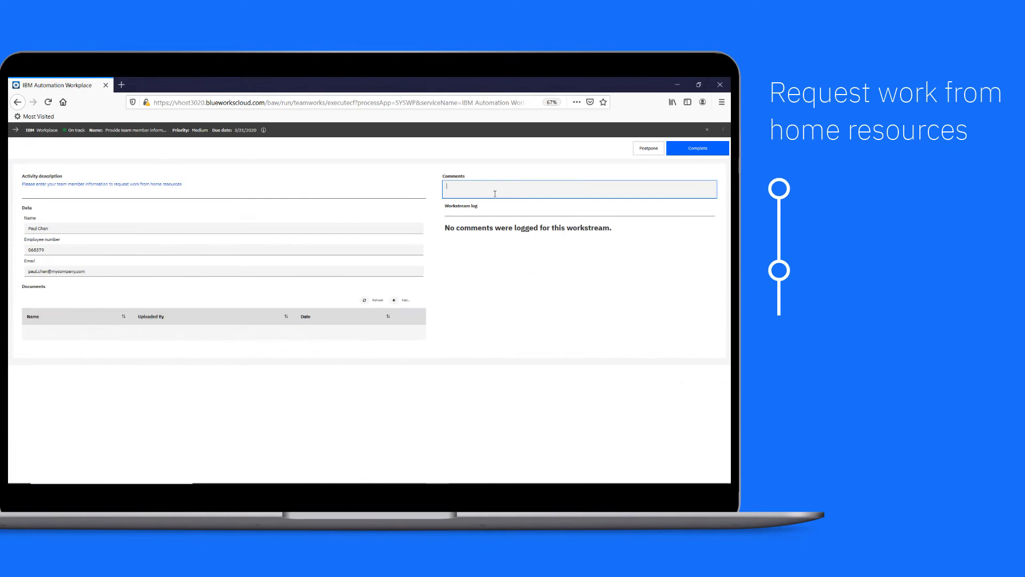
{"action": "type", "text": "Please provision"}
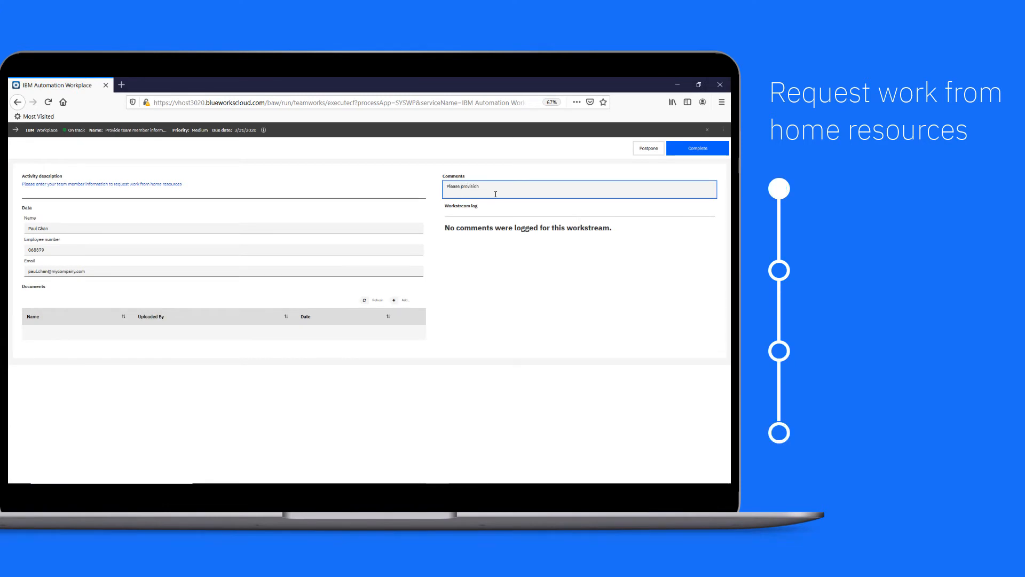
{"action": "left_click", "coordinate": [697, 148]}
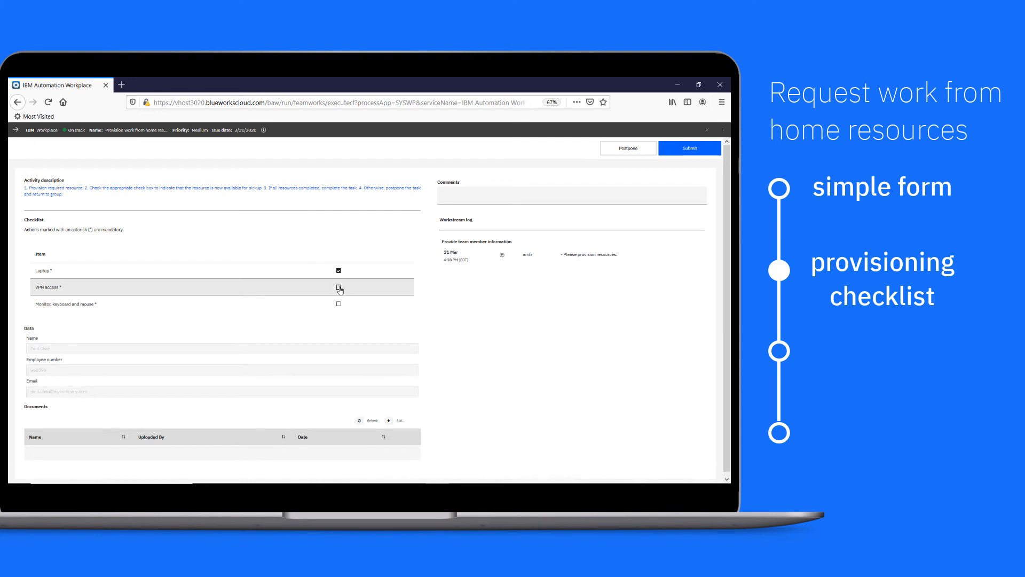
Submit the provisioning checklist with a comment, then view the team member information summary
{"action": "type", "text": "Re"}
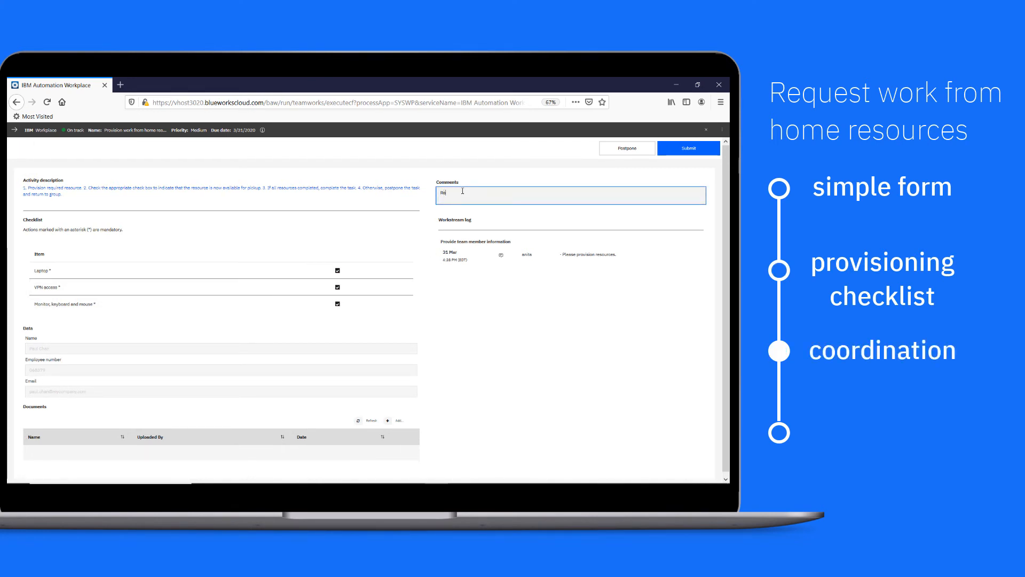
{"action": "left_click", "coordinate": [688, 148]}
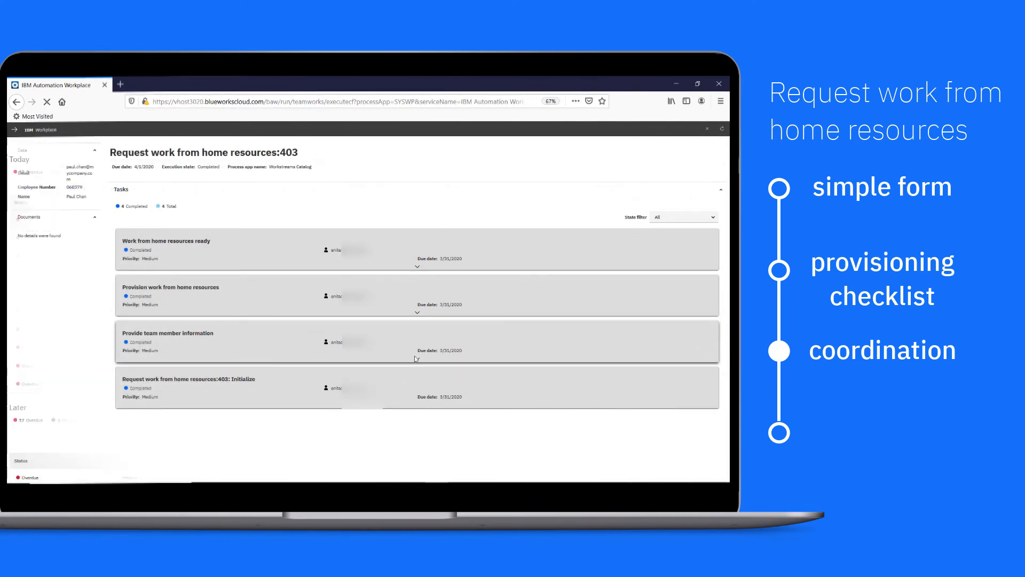
{"action": "left_click", "coordinate": [167, 332]}
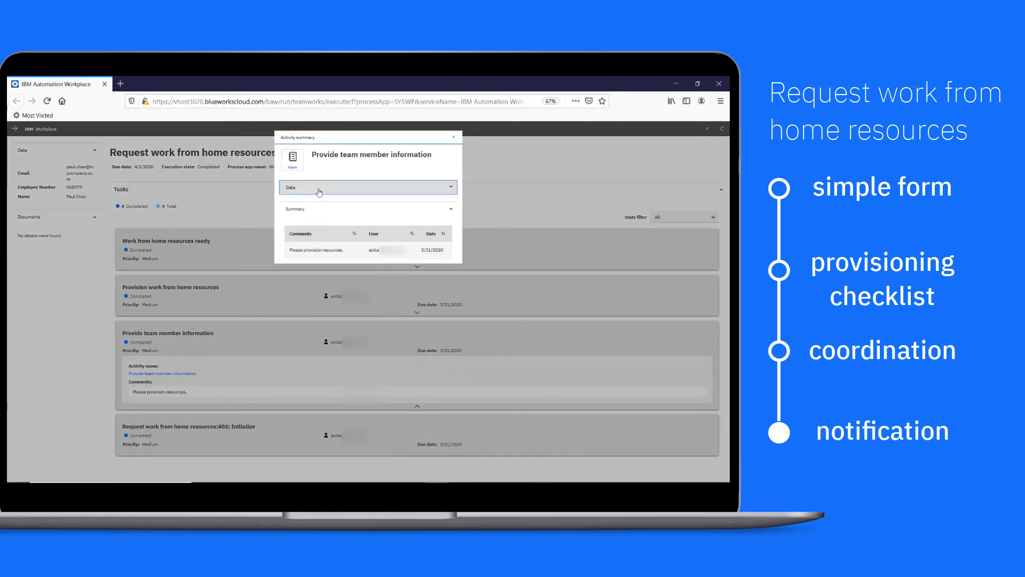